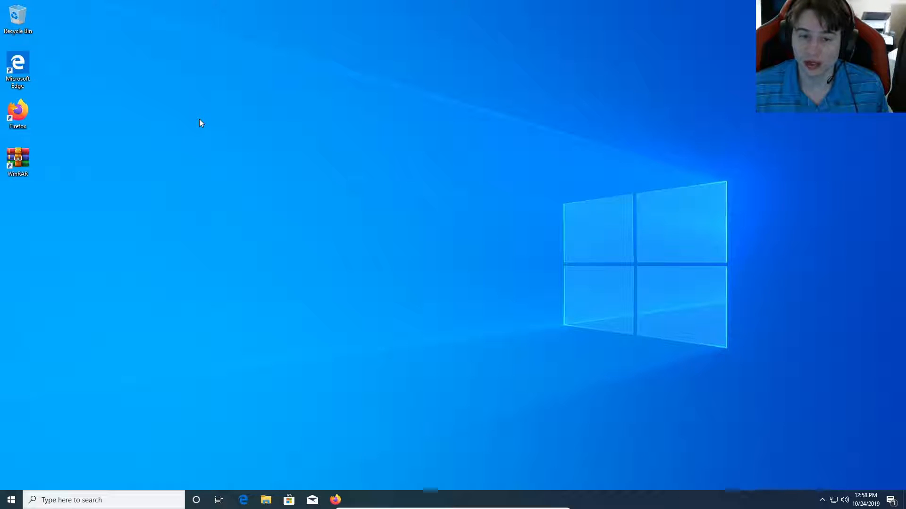
mouse_move(18, 114)
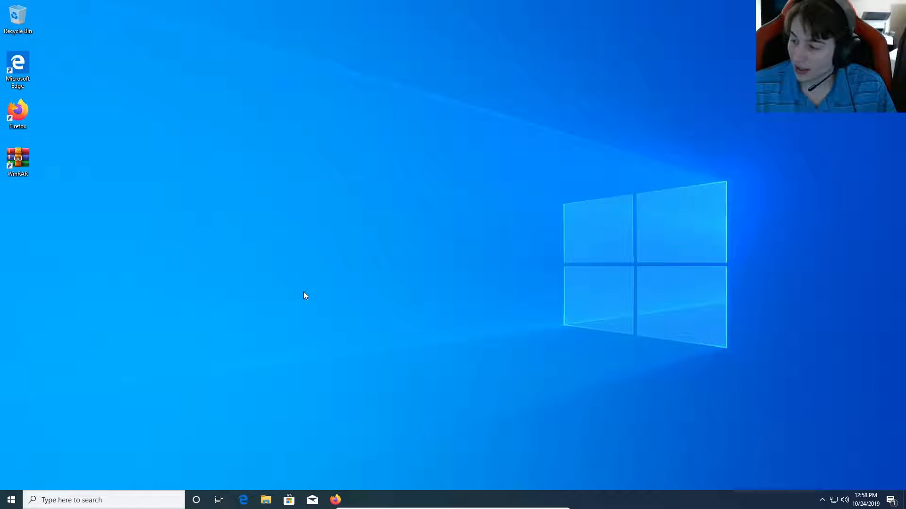
mouse_move(414, 274)
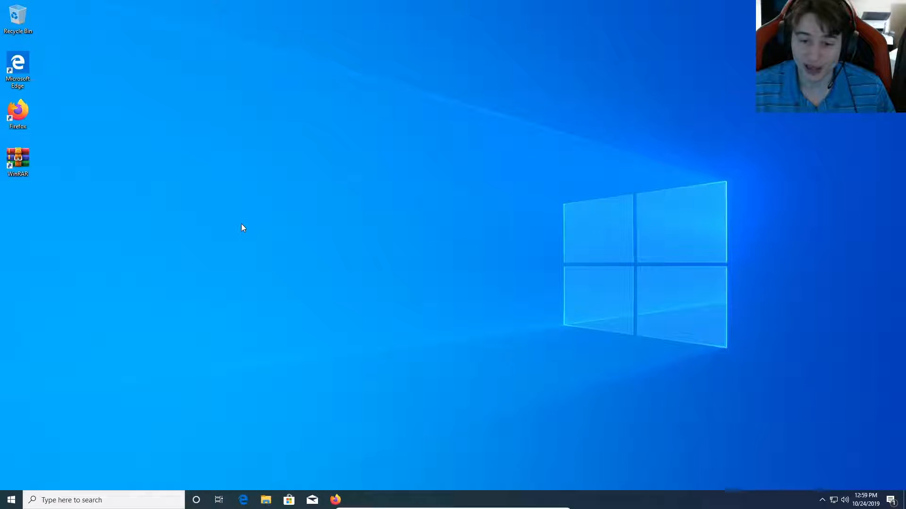
mouse_move(185, 114)
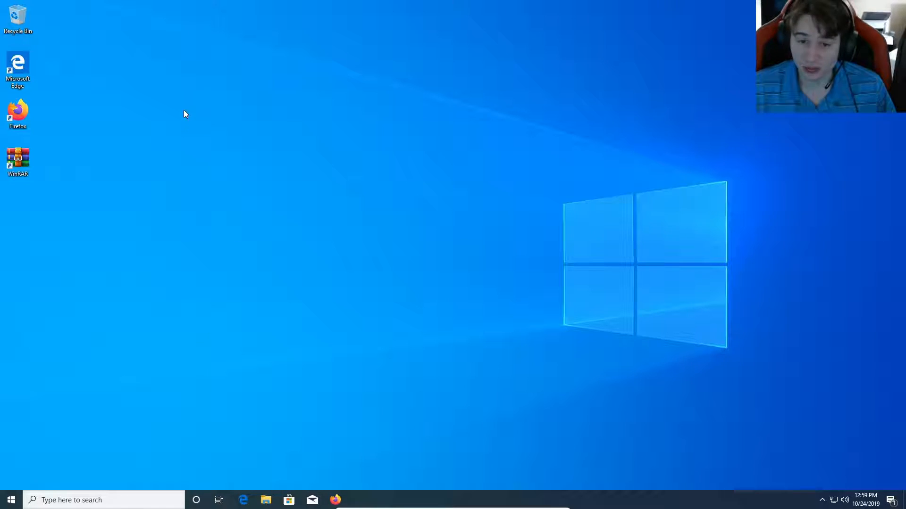
mouse_move(170, 127)
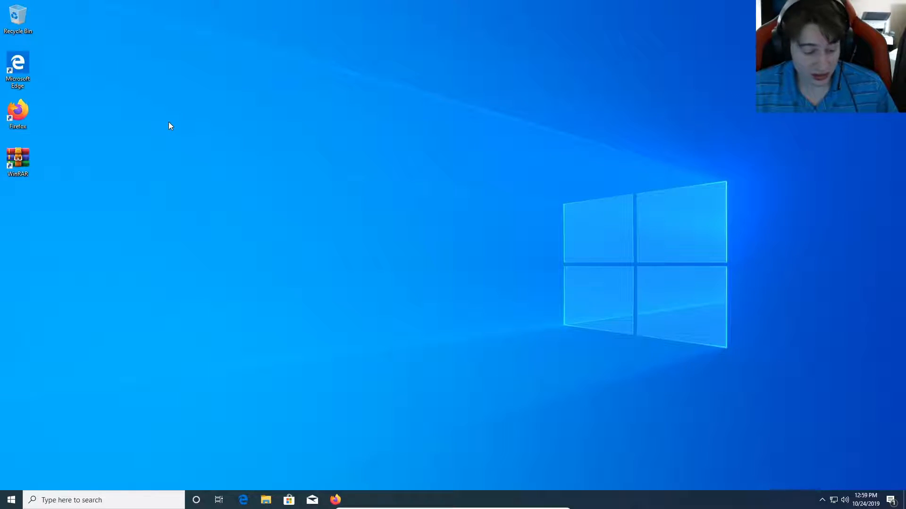
mouse_move(198, 118)
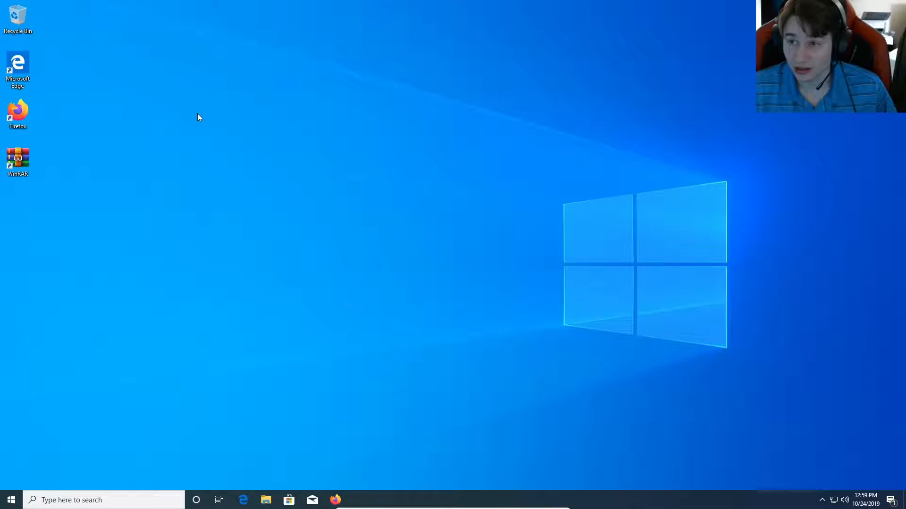
mouse_move(329, 103)
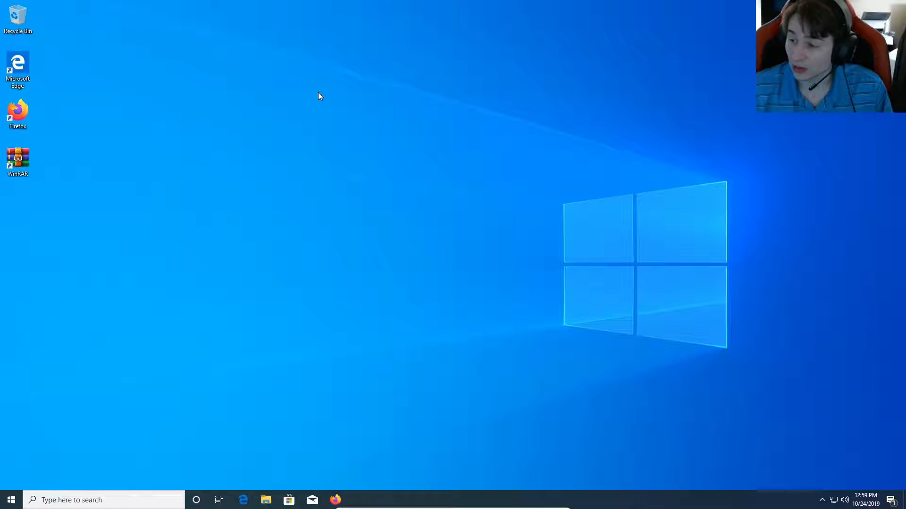
mouse_move(116, 242)
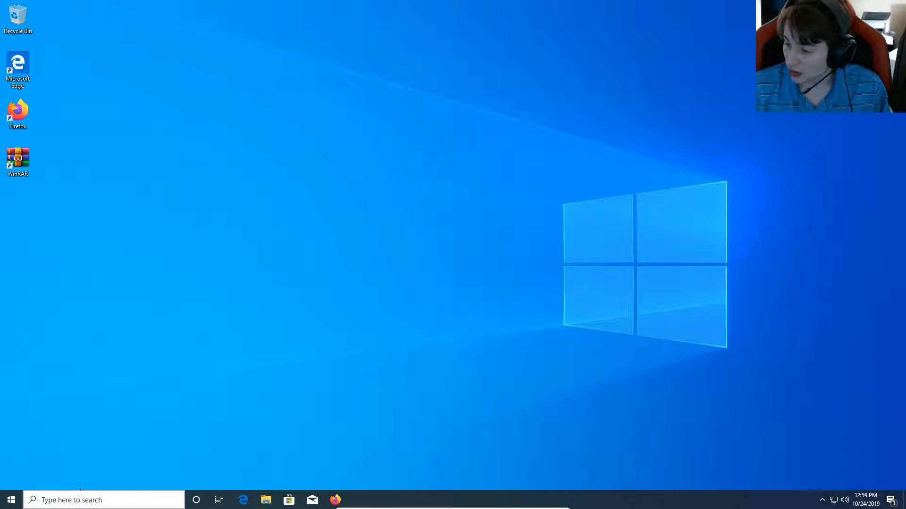
Launch Disk Management from the Start menu and initialize Disks 3 and 4 as MBR.
click(10, 500)
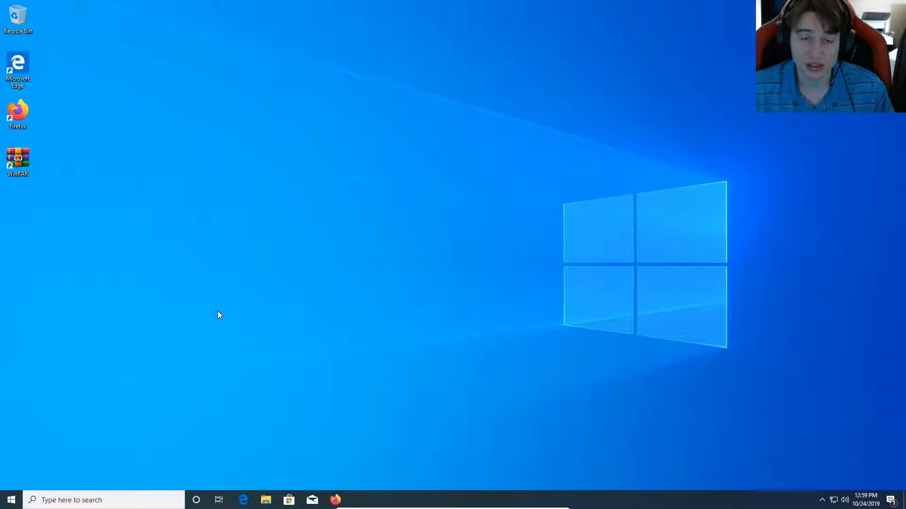
mouse_move(182, 391)
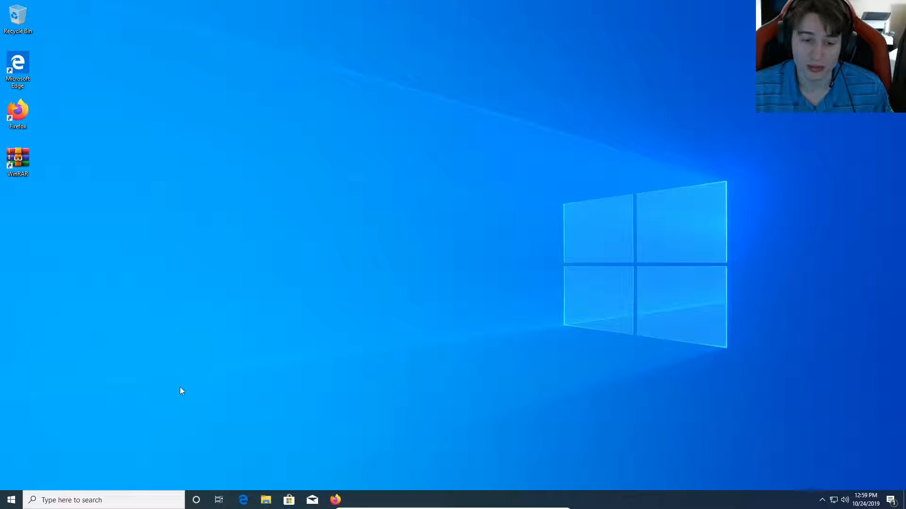
mouse_move(186, 385)
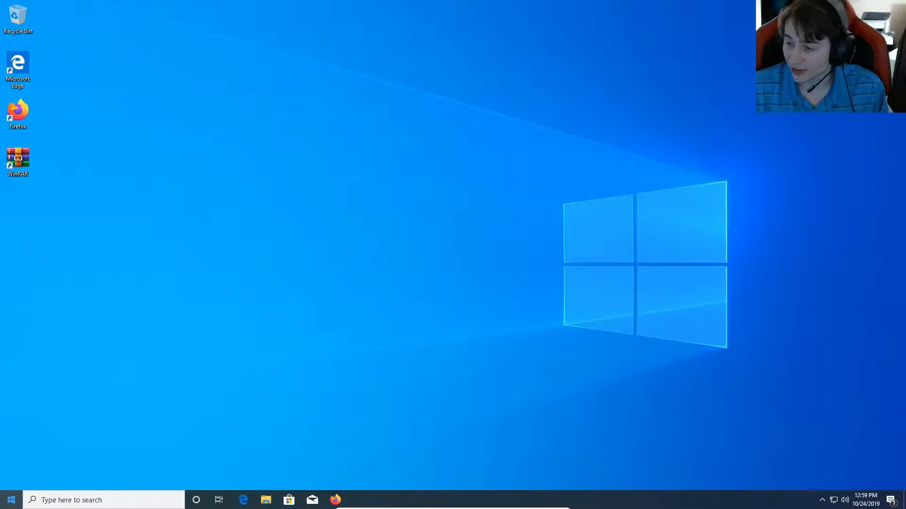
mouse_move(121, 376)
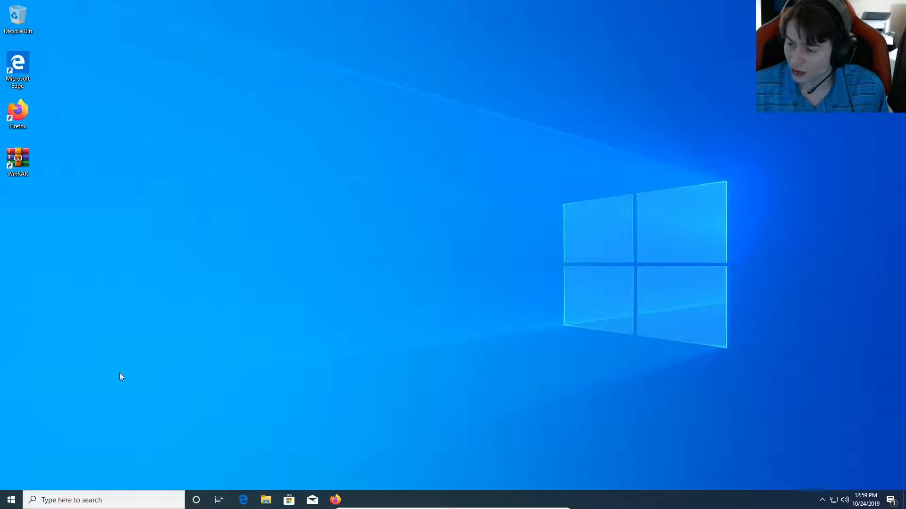
right_click(11, 500)
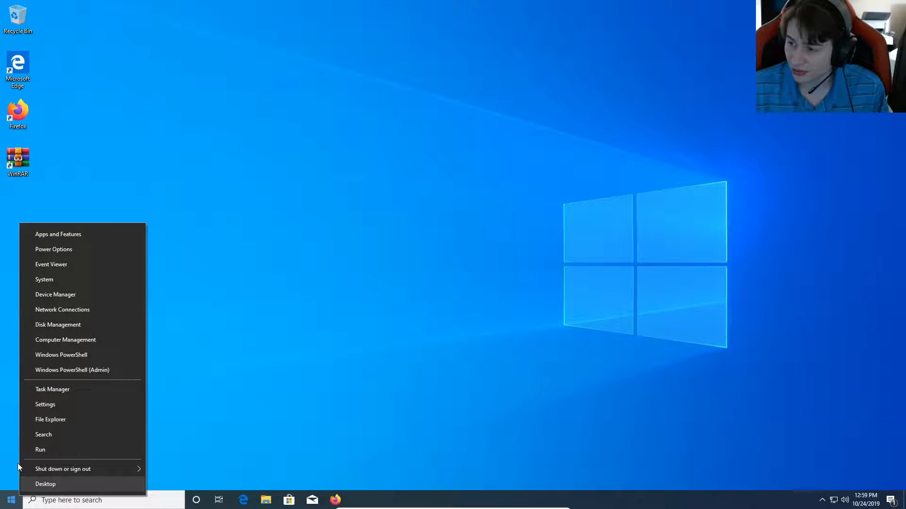
click(50, 328)
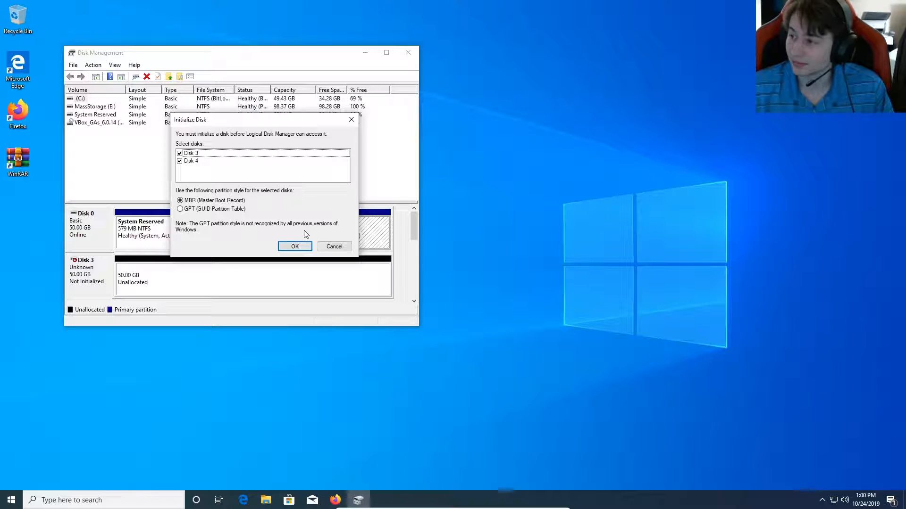
mouse_move(257, 175)
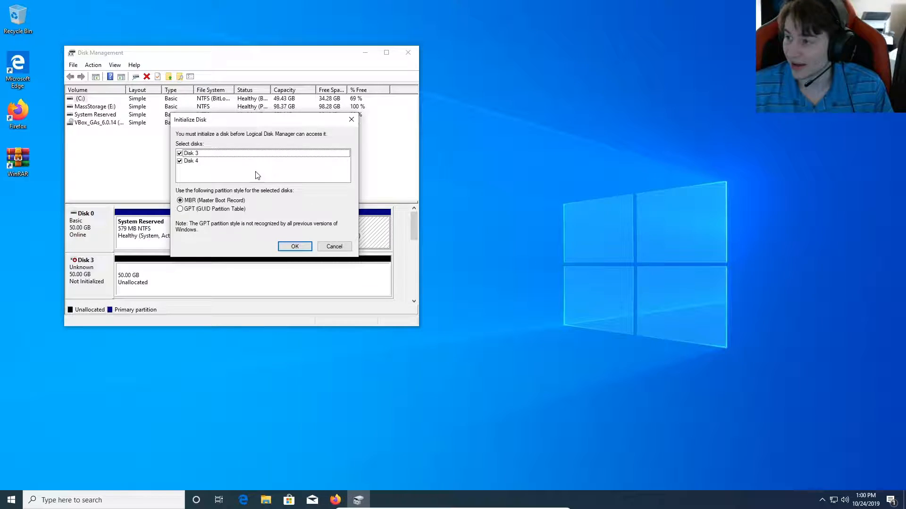
click(295, 246)
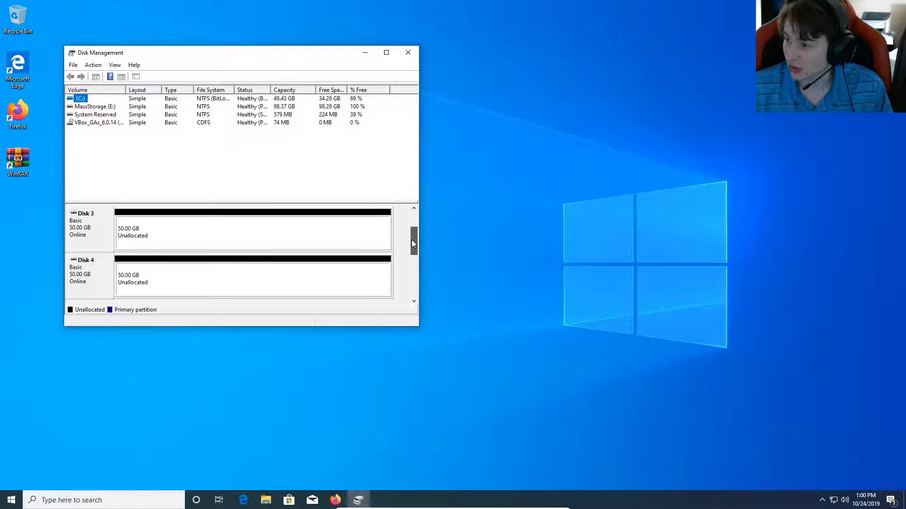
Create a simple NTFS volume on Disk 3's unallocated space with drive letter F.
right_click(232, 231)
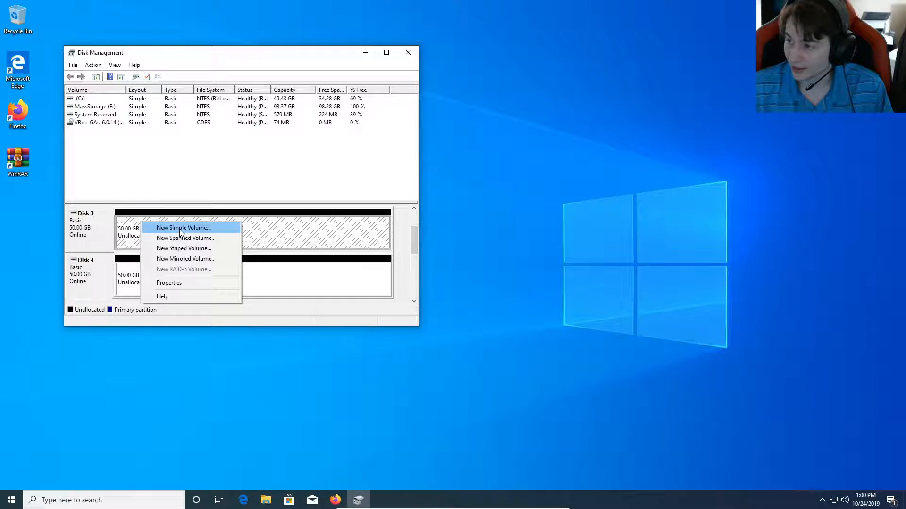
click(183, 227)
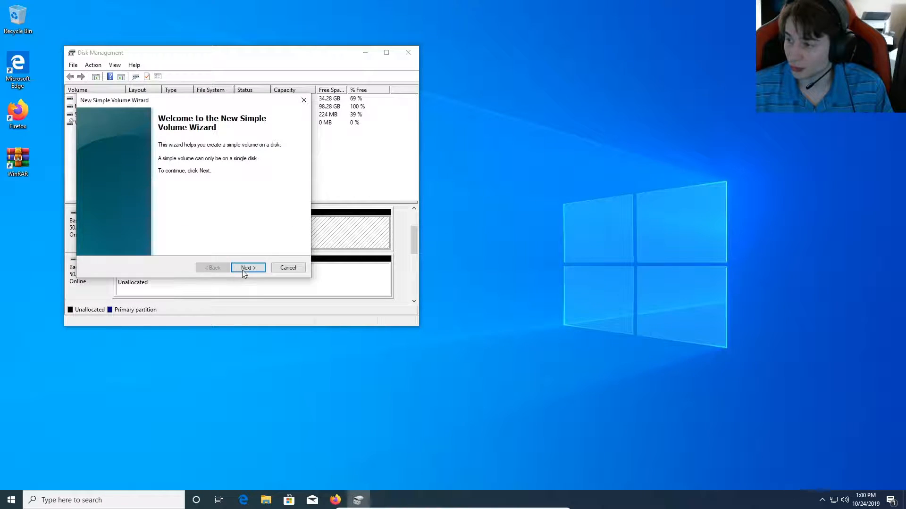
click(247, 267)
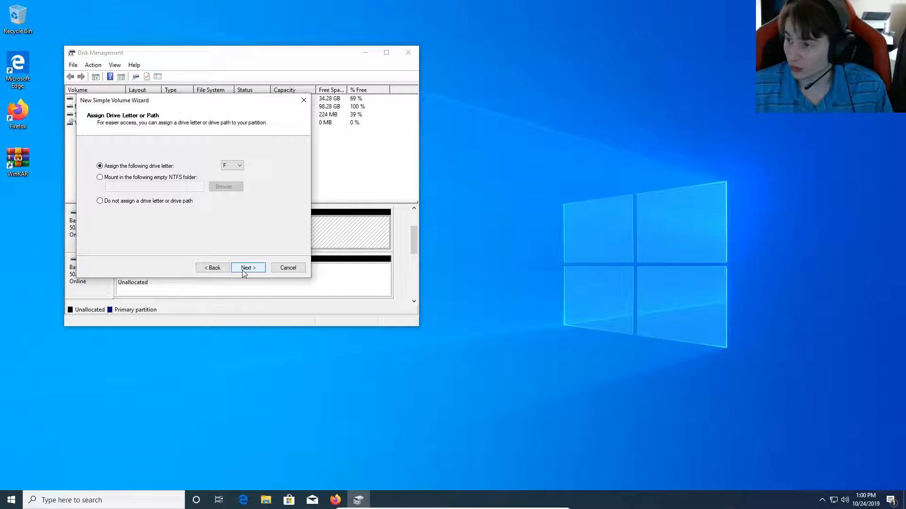
click(247, 267)
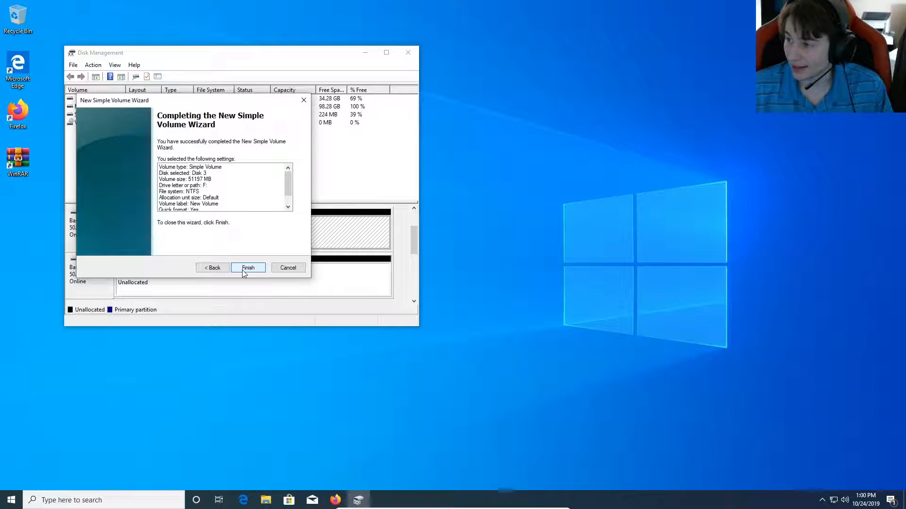
click(249, 267)
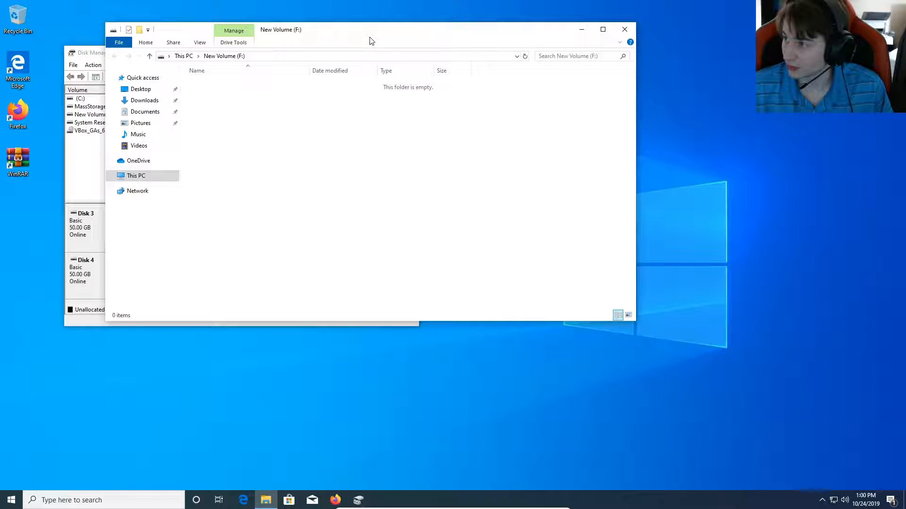
Create a simple NTFS volume on Disk 4 at the maximum 51197 MB size as drive G.
right_click(191, 277)
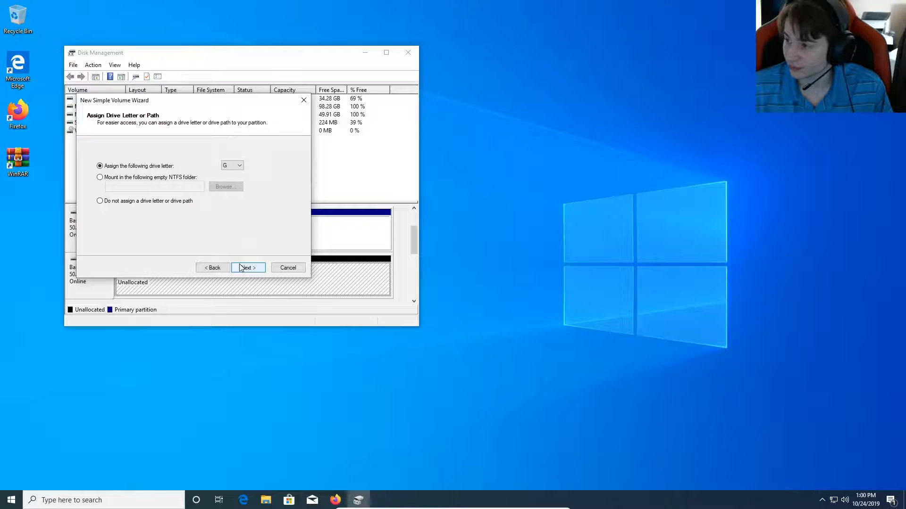
click(247, 267)
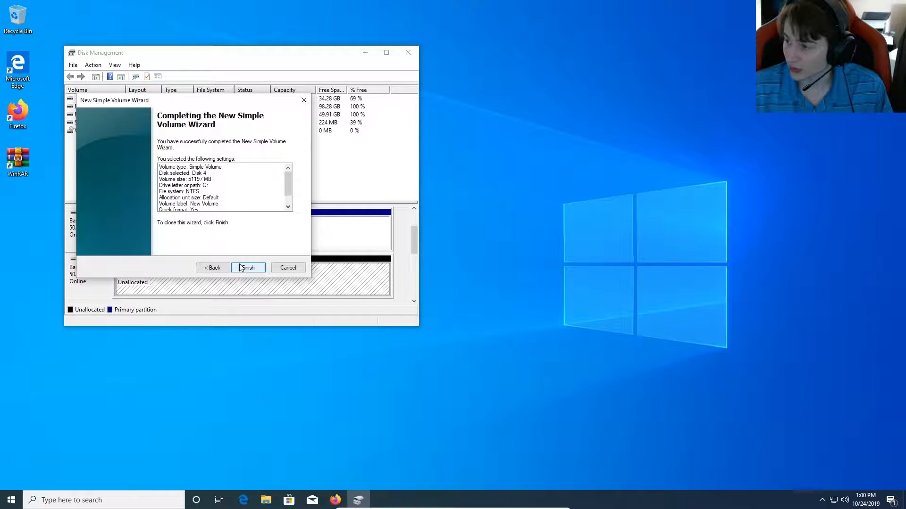
click(247, 267)
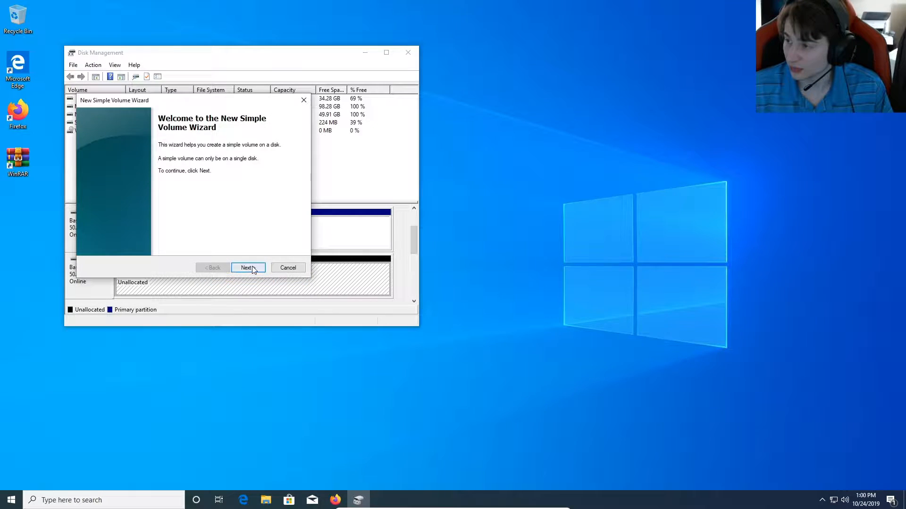
click(247, 267)
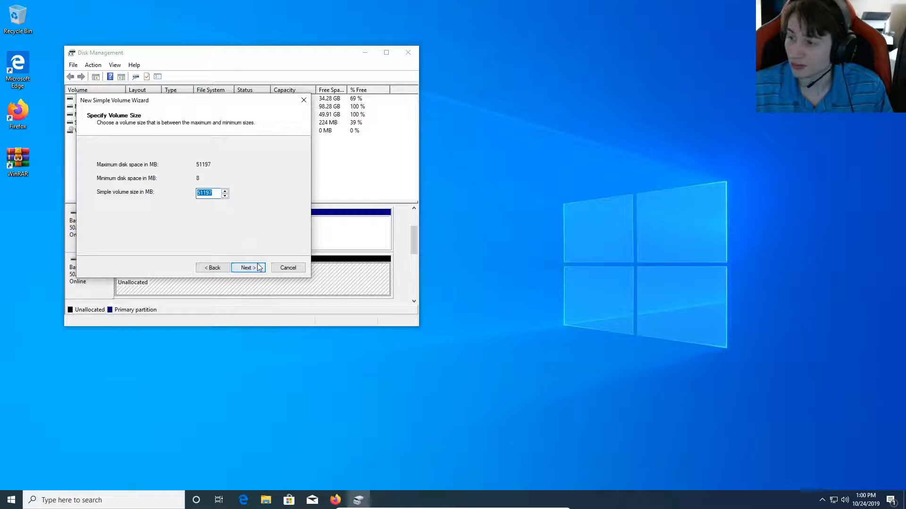
click(246, 267)
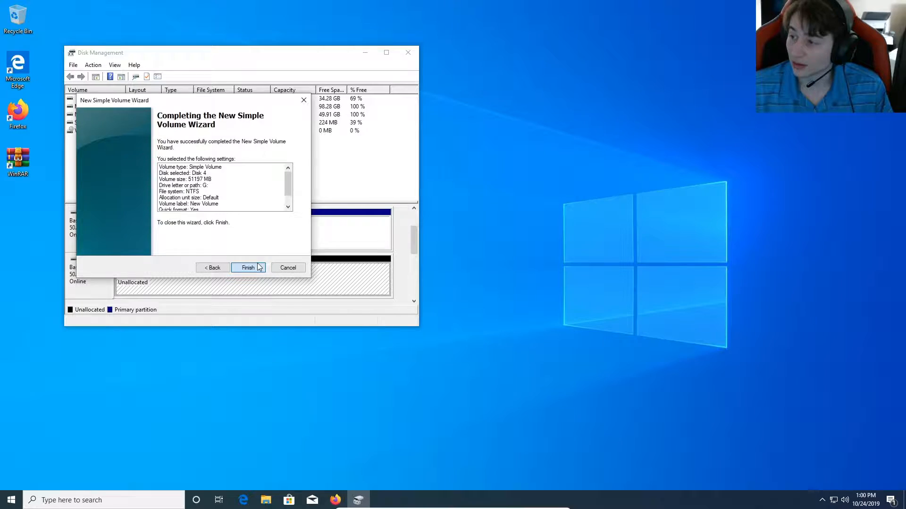
click(248, 267)
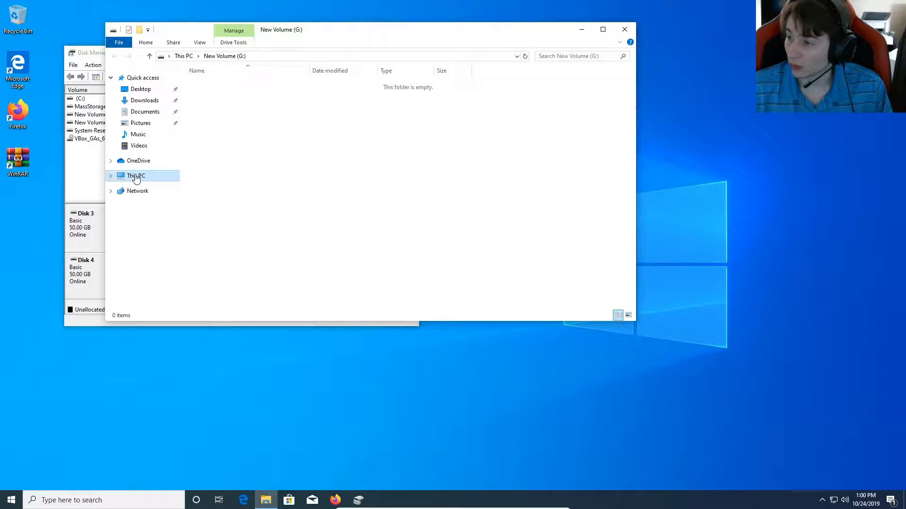
View This PC and check the new 49.9 GB volumes F: and G: are listed.
click(136, 175)
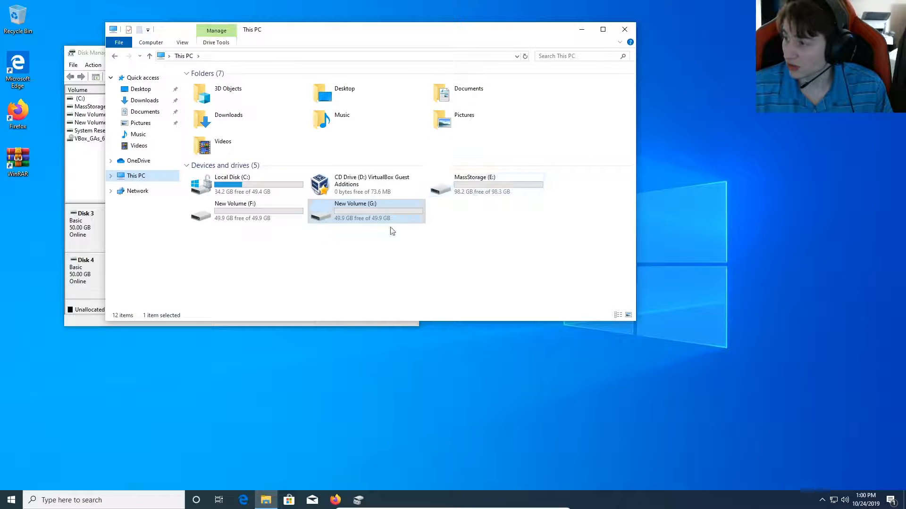
click(485, 184)
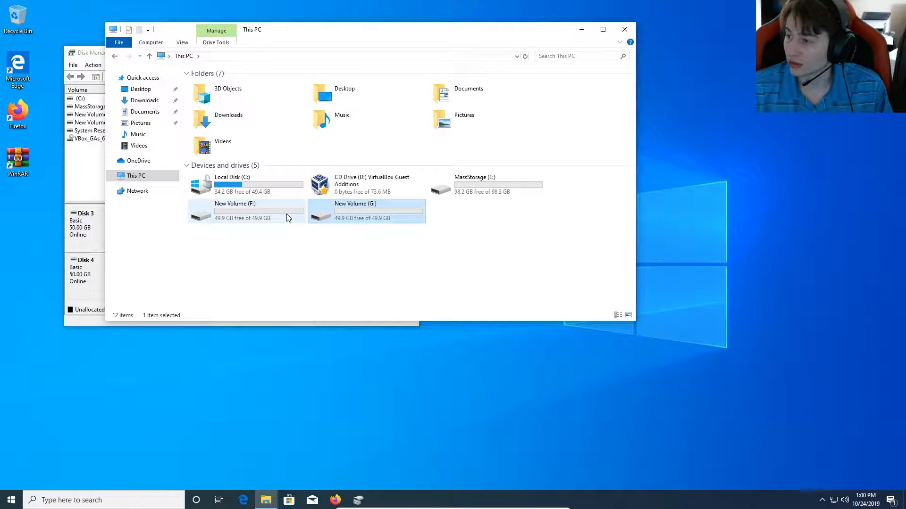
click(245, 211)
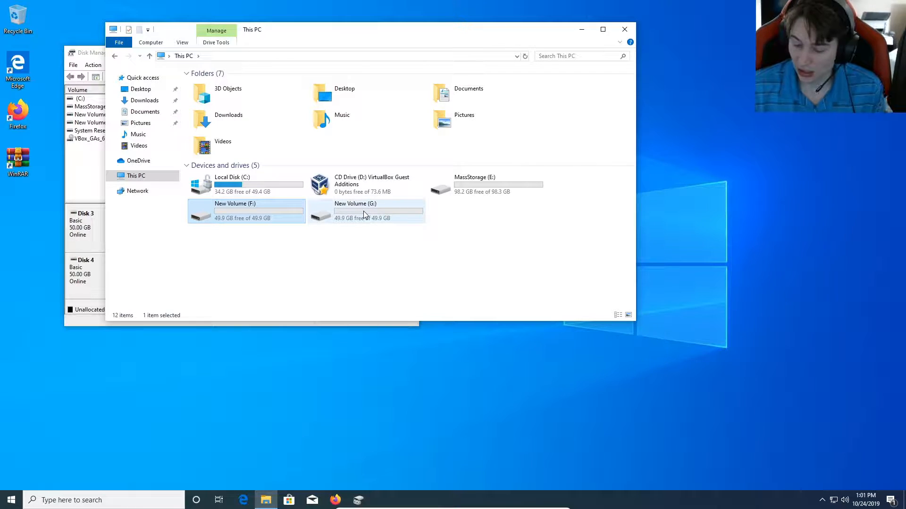
click(364, 211)
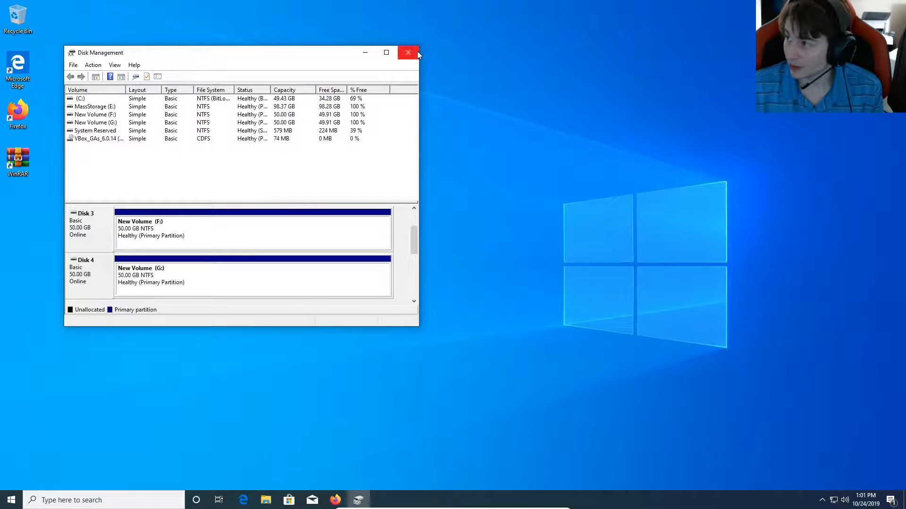
Close Disk Management and launch Storage Spaces settings with UAC approval.
click(408, 53)
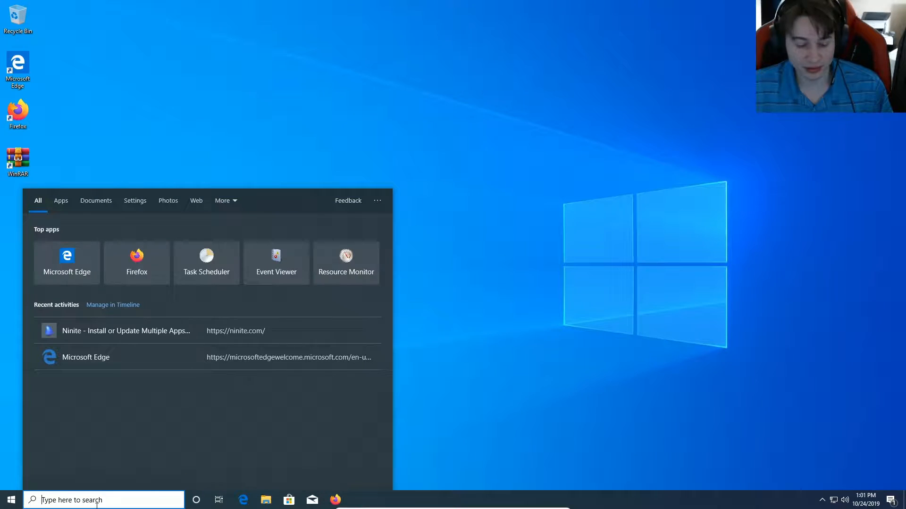
text(m)
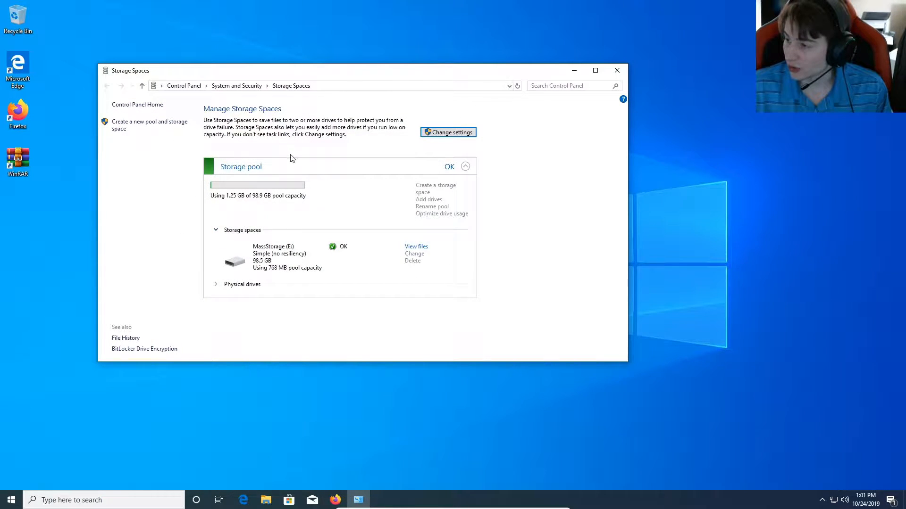
mouse_move(221, 178)
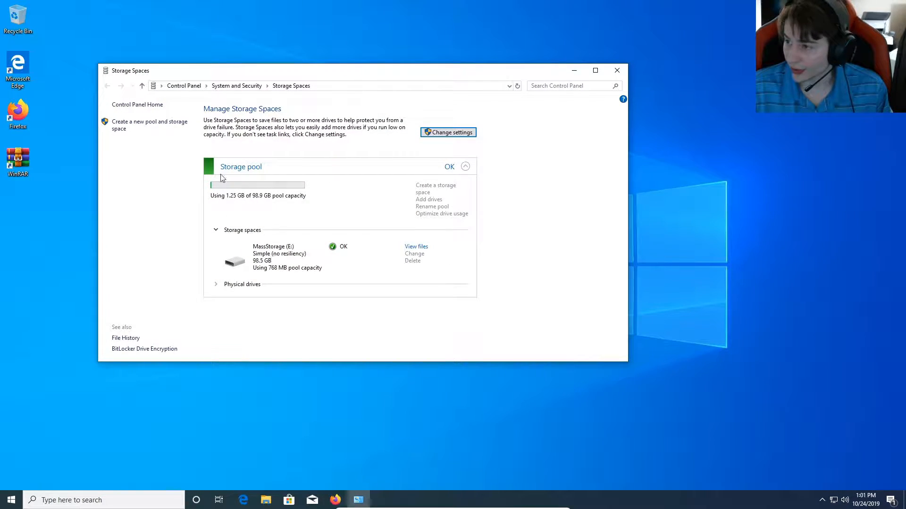
mouse_move(150, 125)
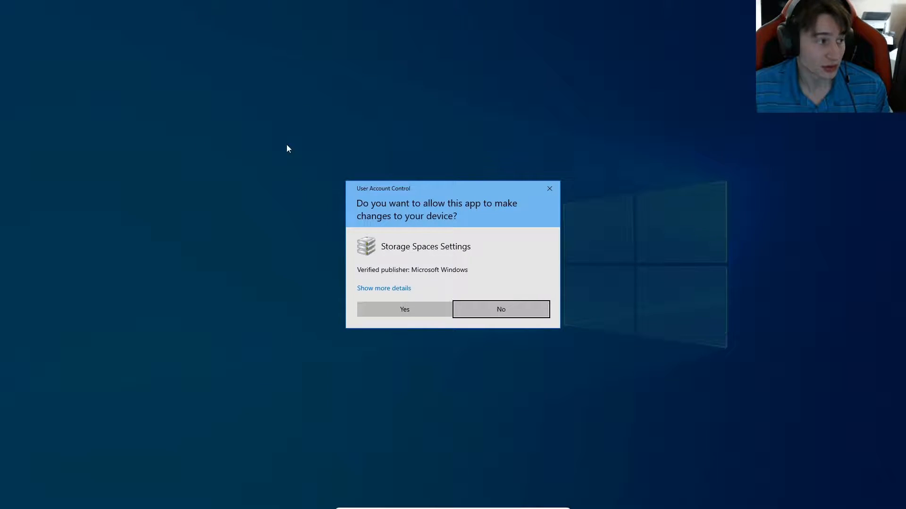
click(403, 310)
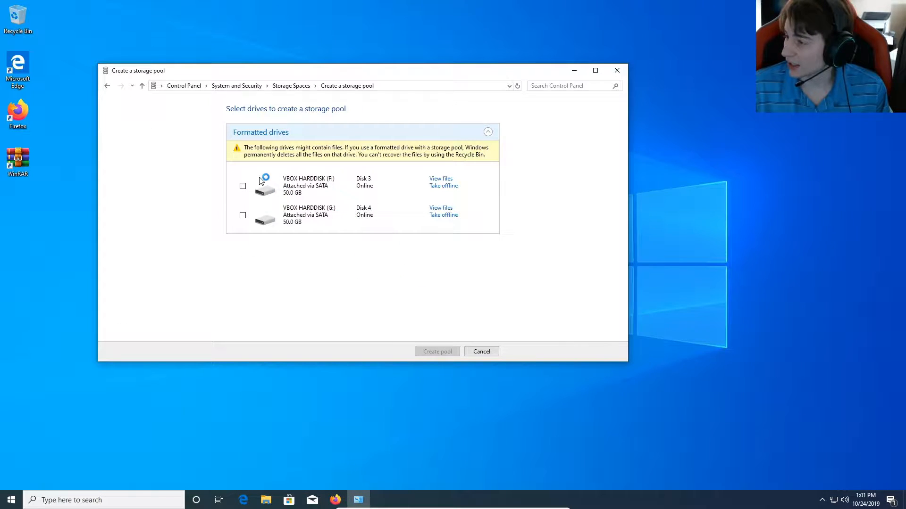
Create a new storage pool from the Disk 3 (F:) and Disk 4 (G:) drives.
click(242, 186)
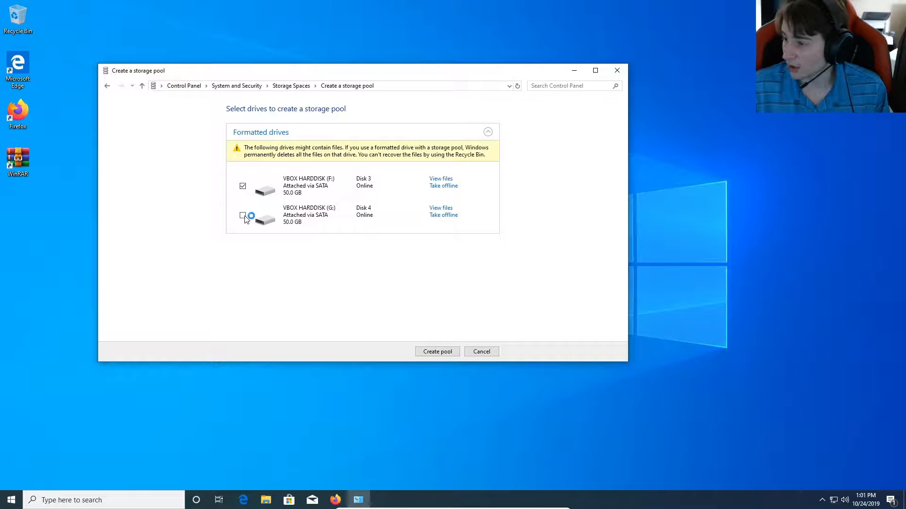
click(242, 217)
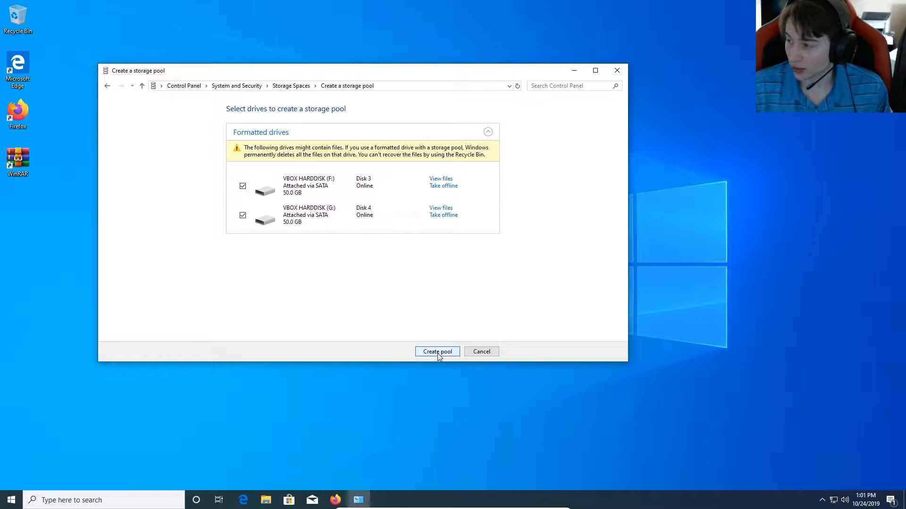
click(437, 351)
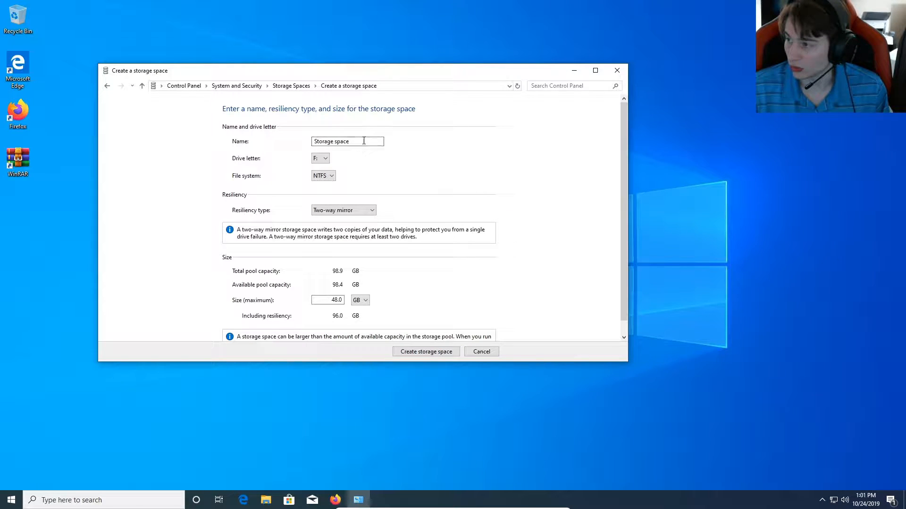
Name the storage space TutorialDrive and keep its drive letter at F:.
triple_click(346, 141)
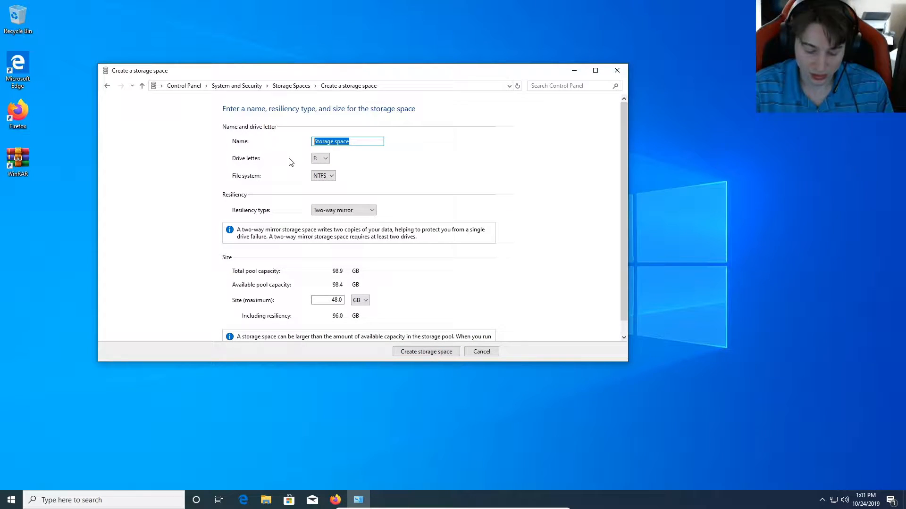
text(Tutorial)
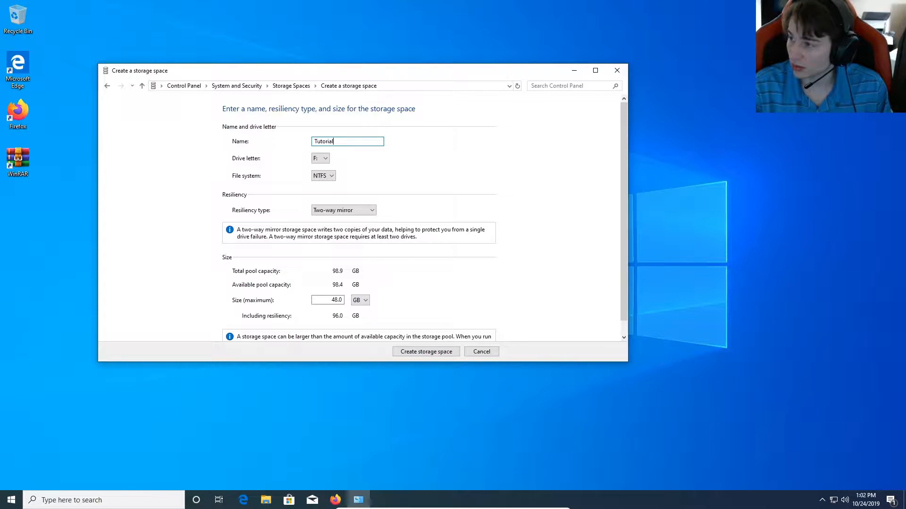
text(Drive)
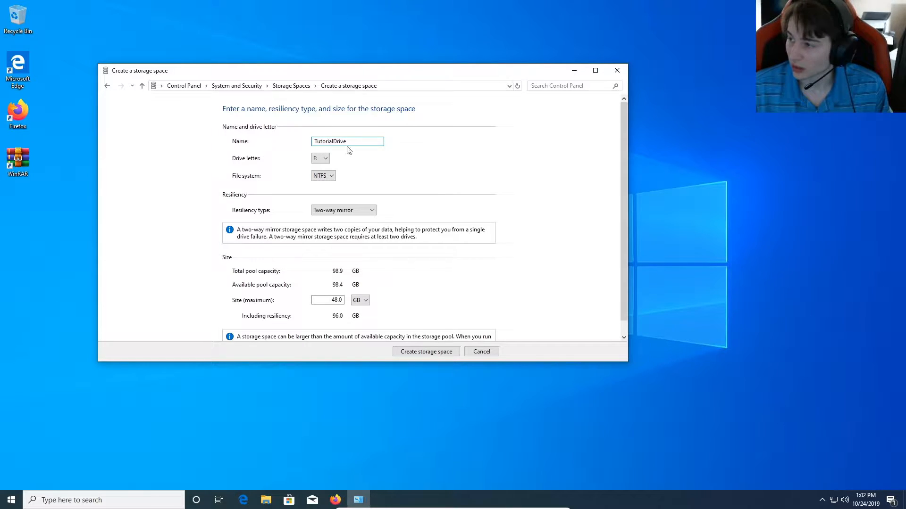
click(320, 157)
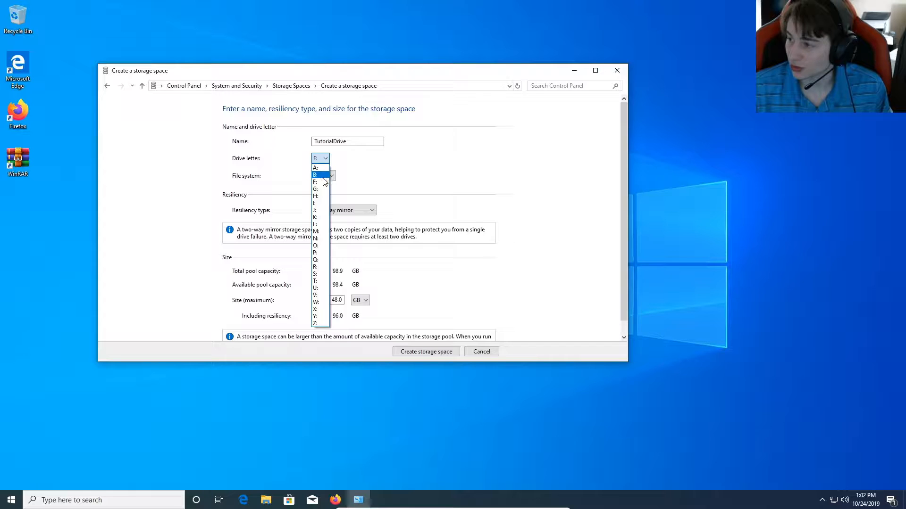
click(315, 197)
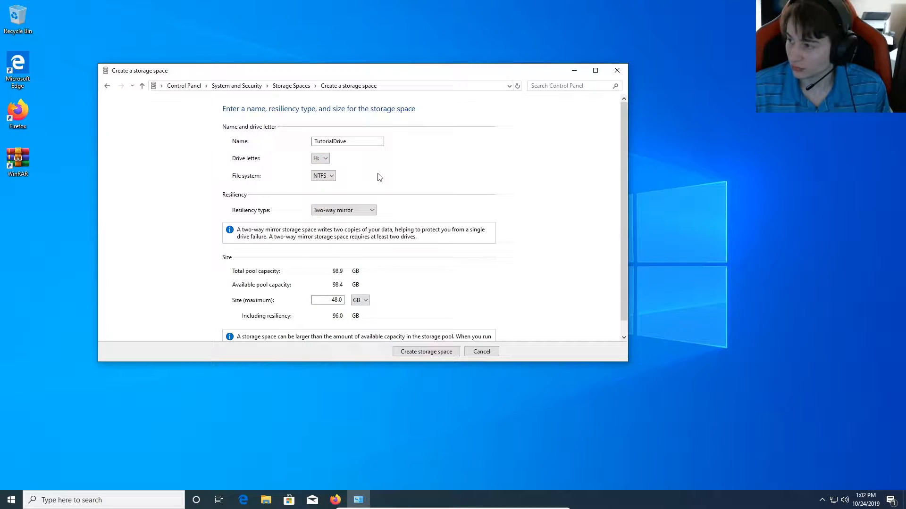
click(320, 157)
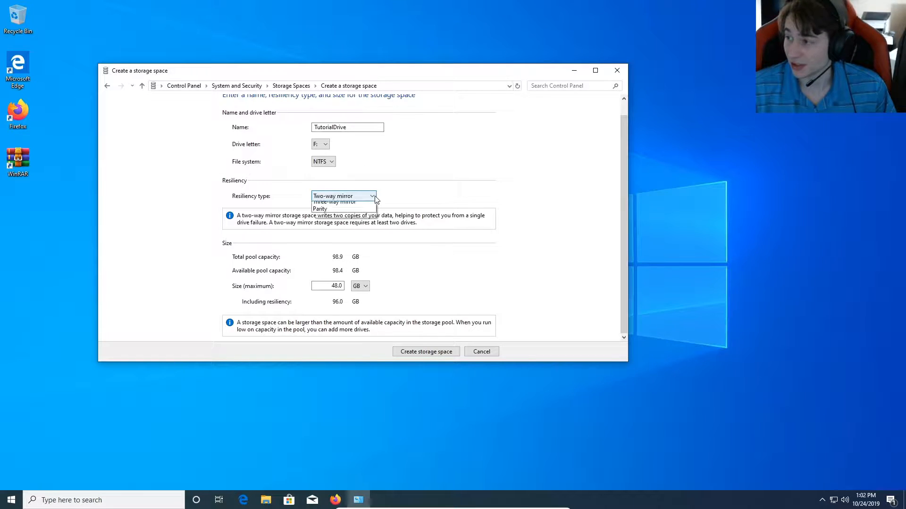
Compare resiliency types, briefly choosing Simple, then settle on Two-way mirror.
click(343, 196)
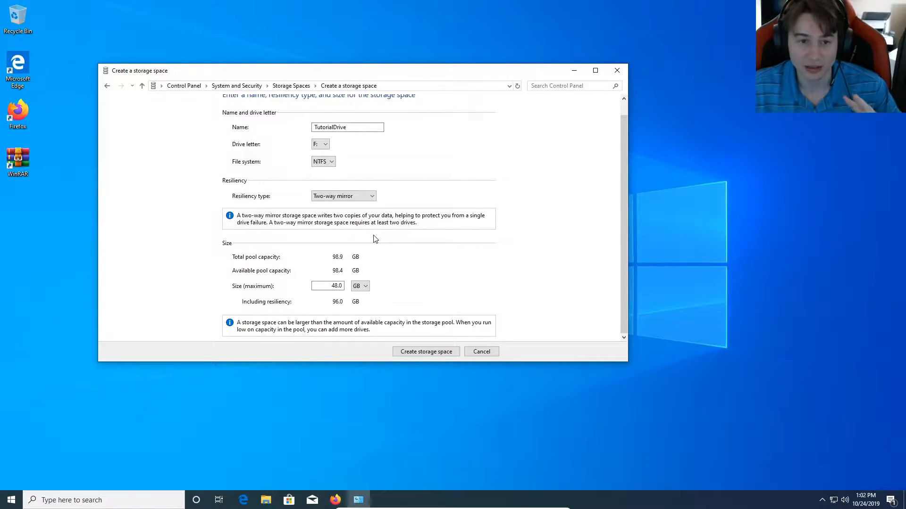
click(342, 196)
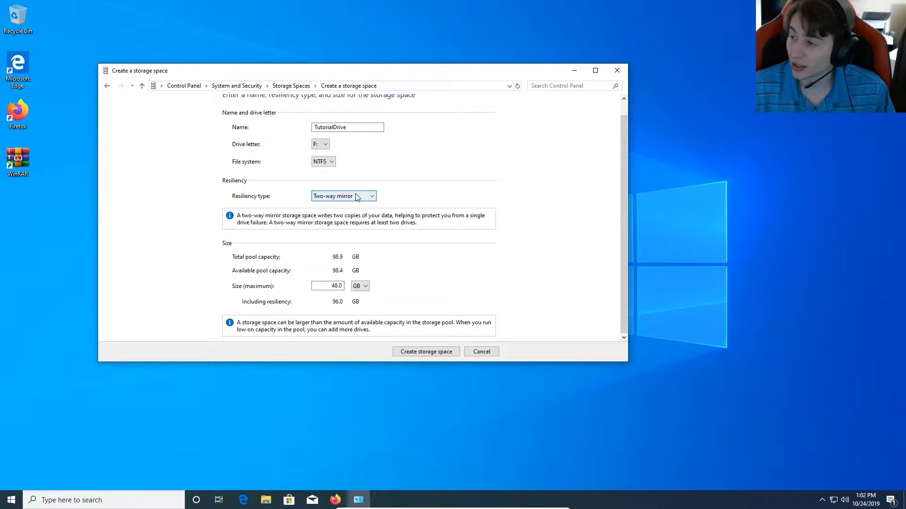
click(343, 196)
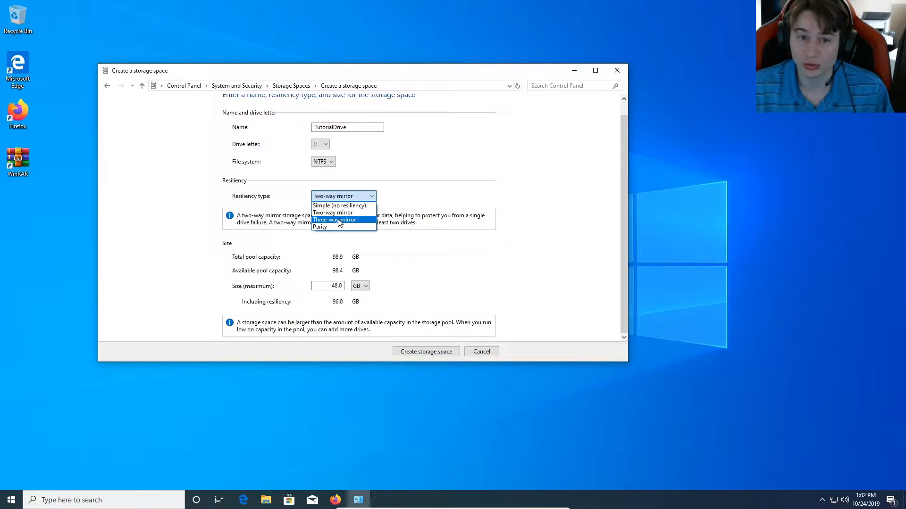
mouse_move(333, 226)
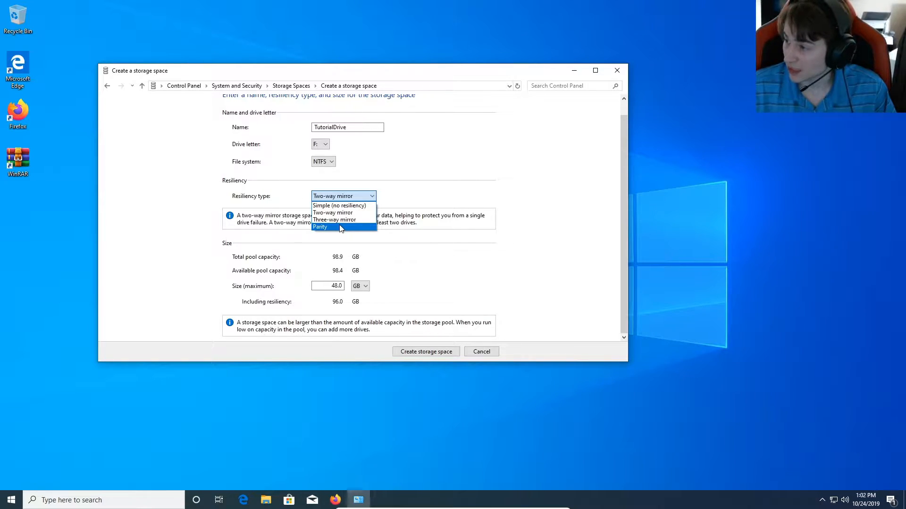
mouse_move(333, 212)
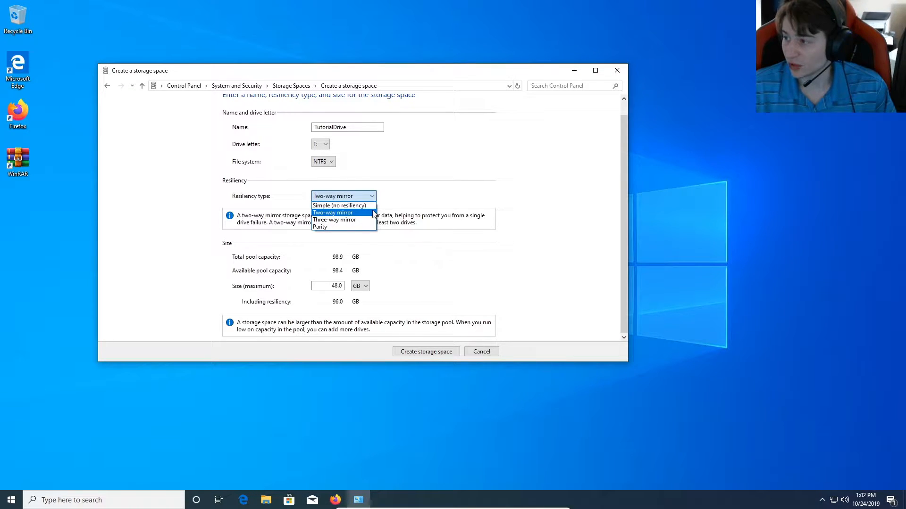
mouse_move(338, 205)
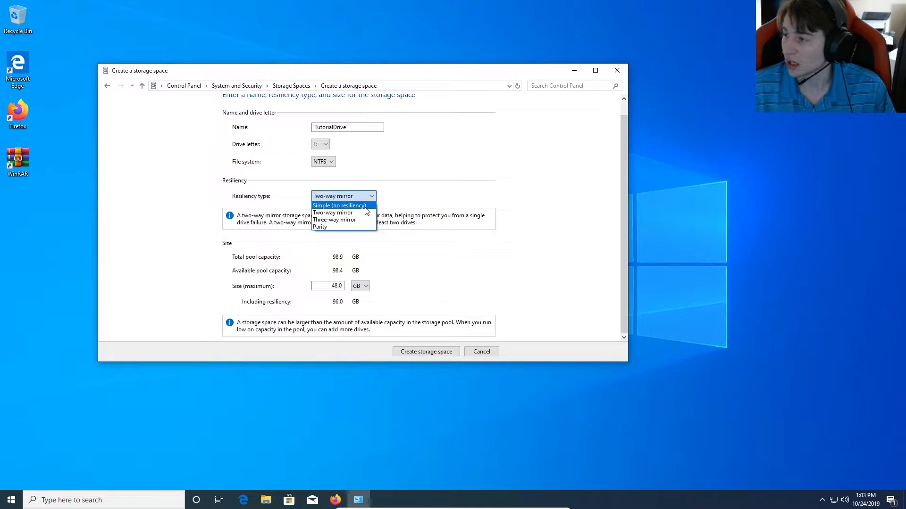
click(338, 205)
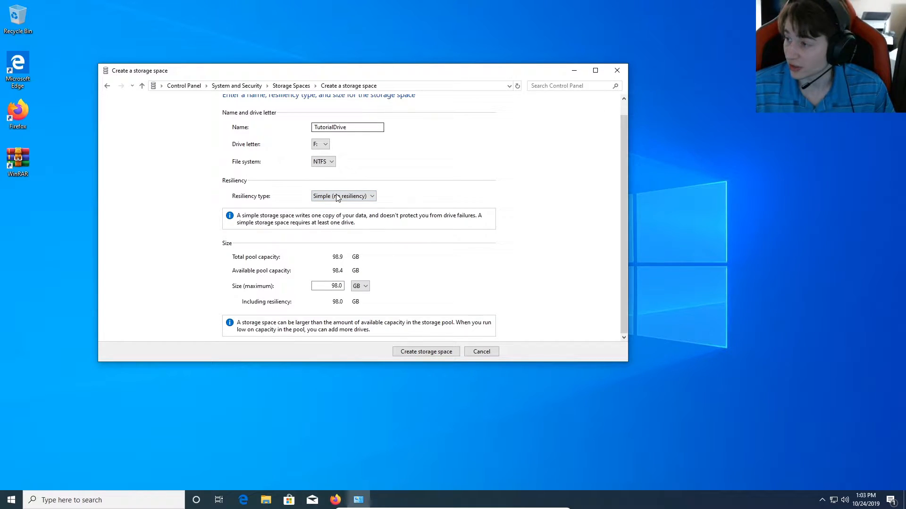
click(343, 196)
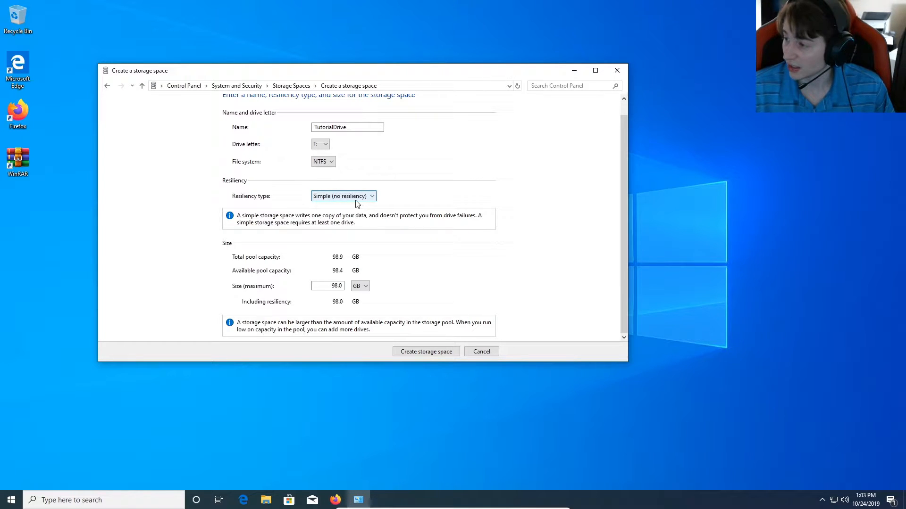
click(342, 197)
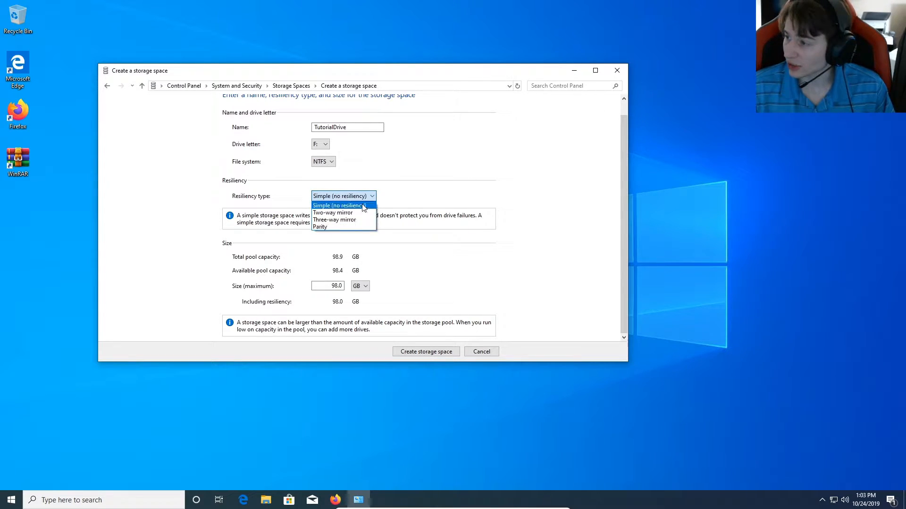
click(332, 213)
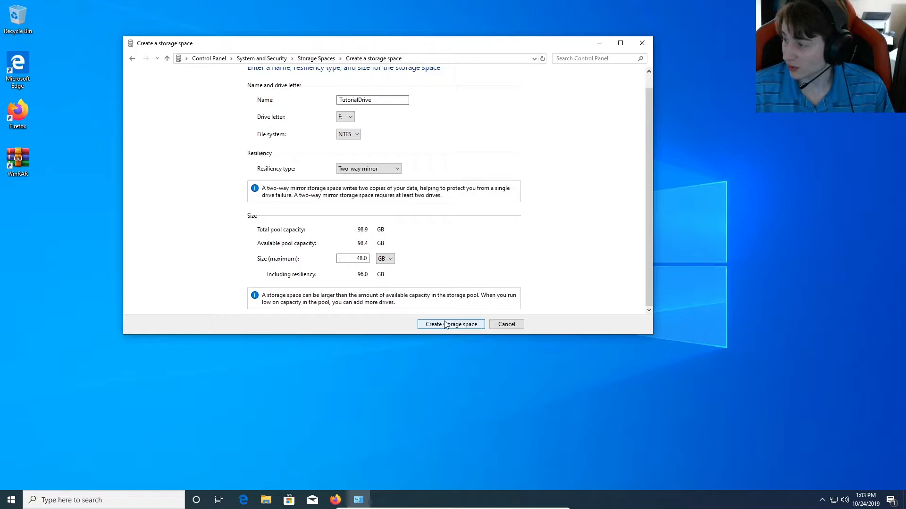
Create the TutorialDrive storage space, which appears as F: with 47.8 GB.
click(450, 323)
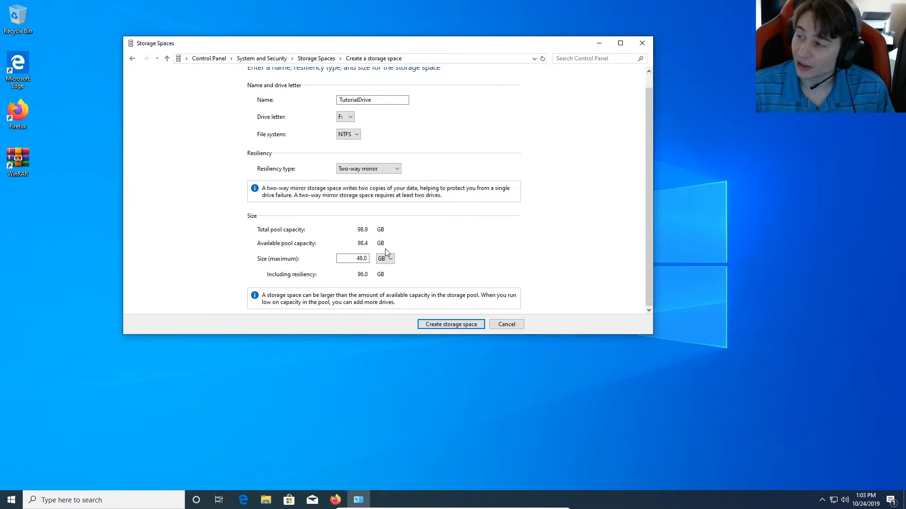
click(450, 324)
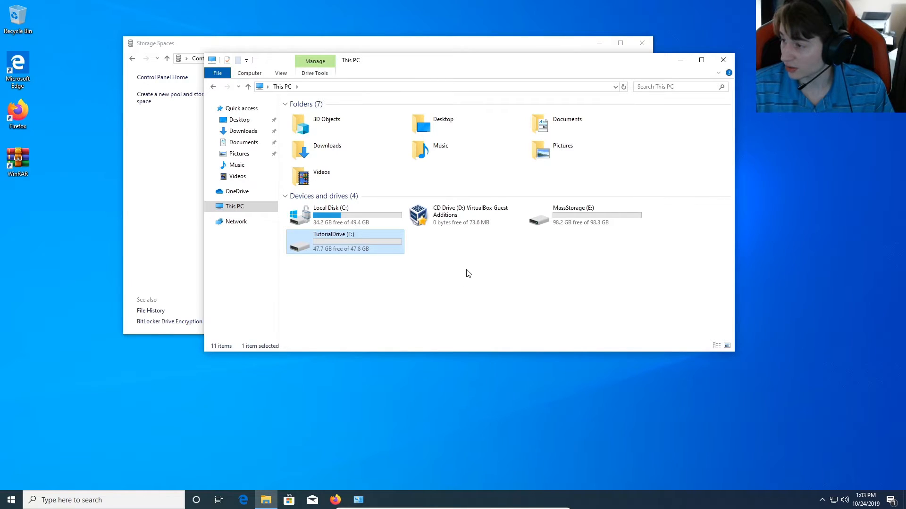
mouse_move(345, 243)
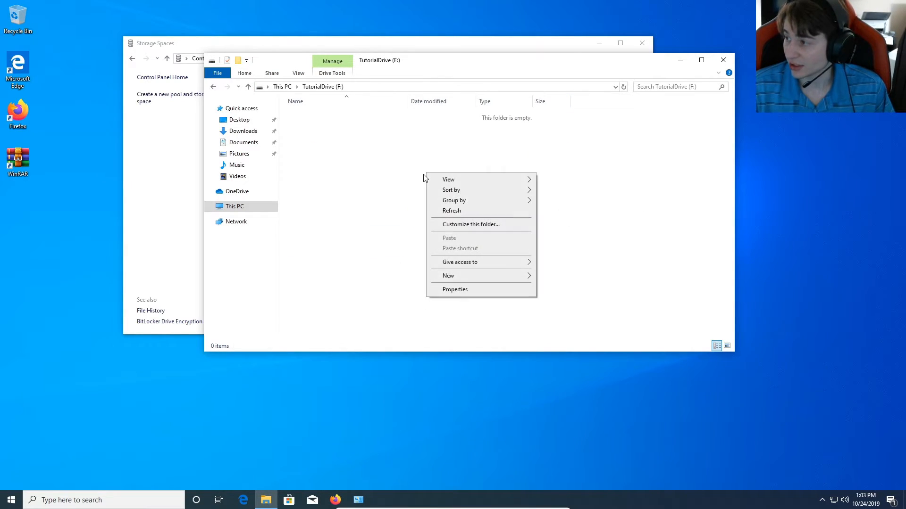
Add a new folder named Random Stuff on TutorialDrive (F:) and enter it.
click(448, 276)
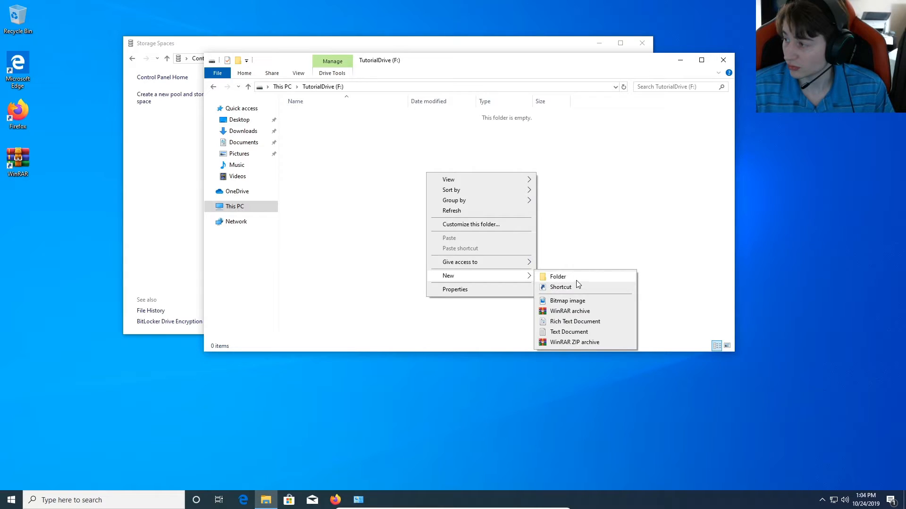
click(557, 277)
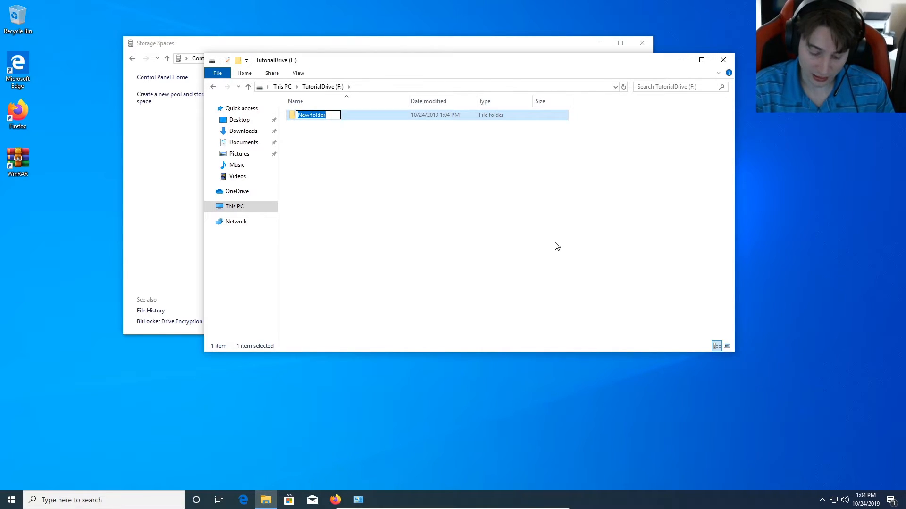
text(Random Stuff)
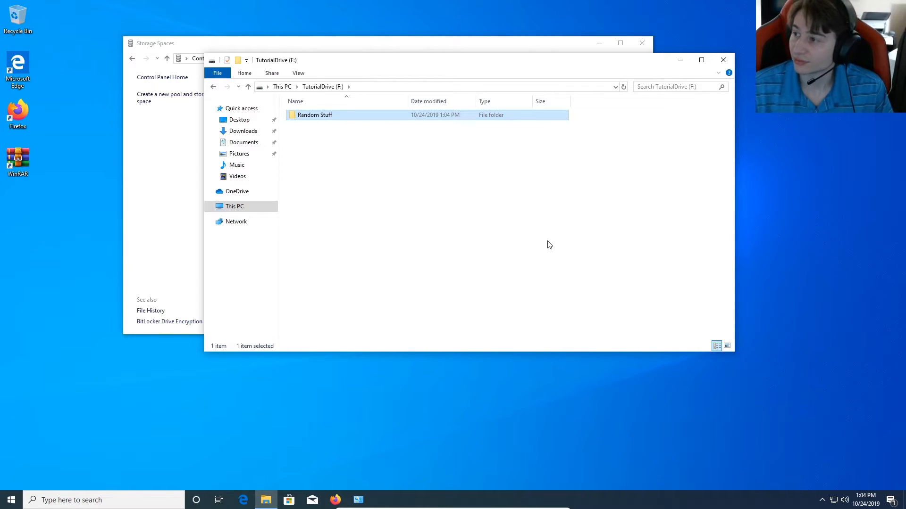
double_click(315, 115)
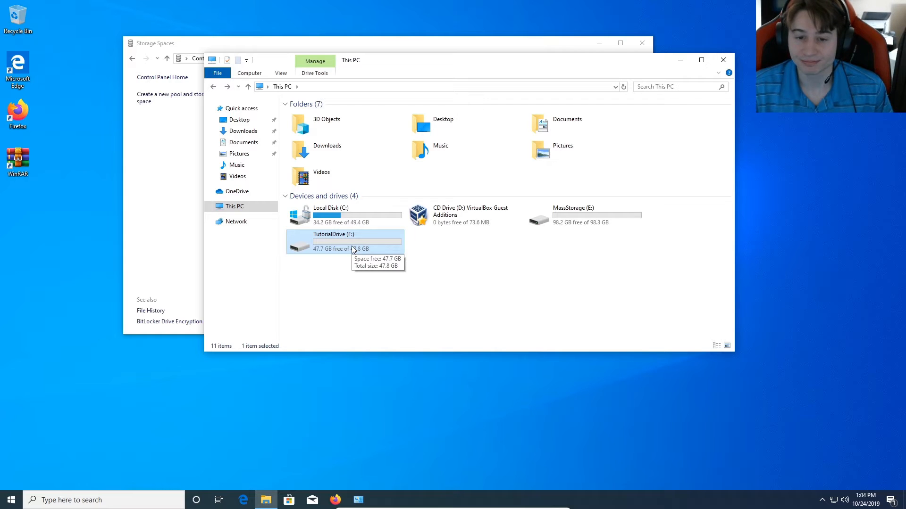
mouse_move(404, 248)
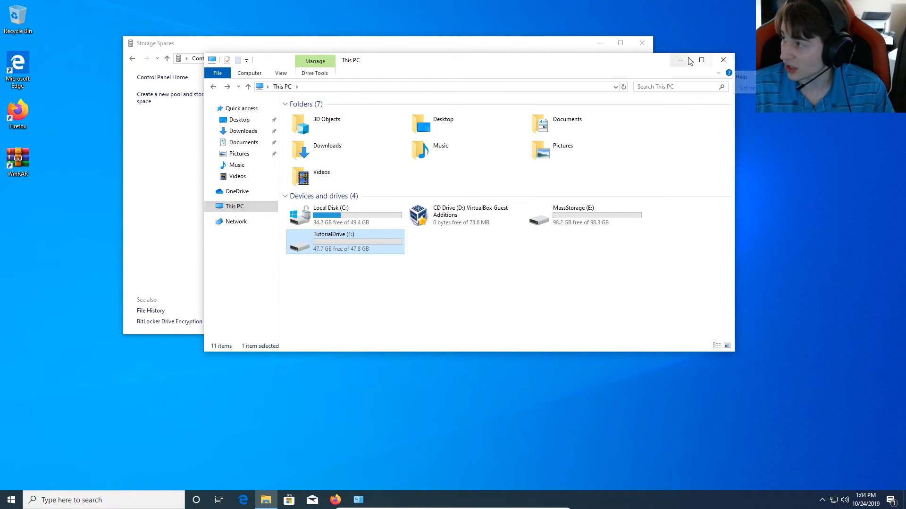
Close File Explorer and Storage Spaces, then start a fresh File Explorer window.
click(723, 61)
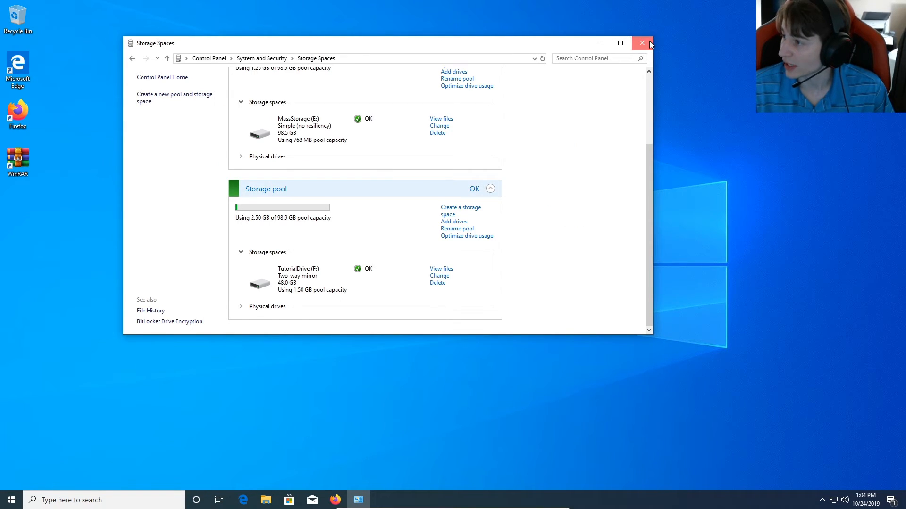
click(642, 43)
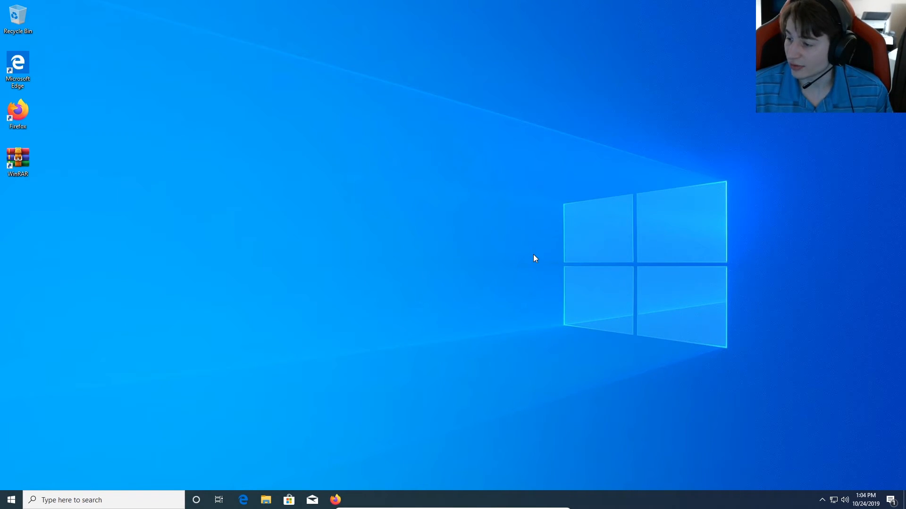
mouse_move(421, 237)
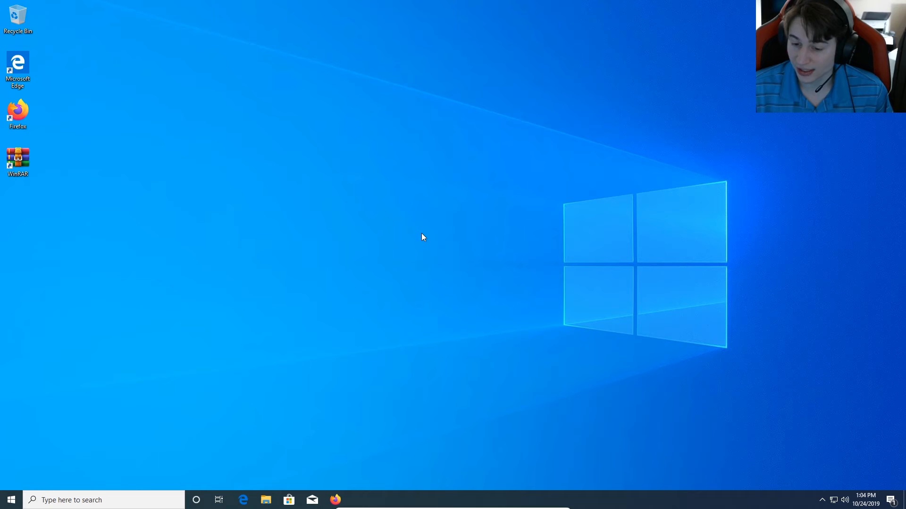
mouse_move(199, 235)
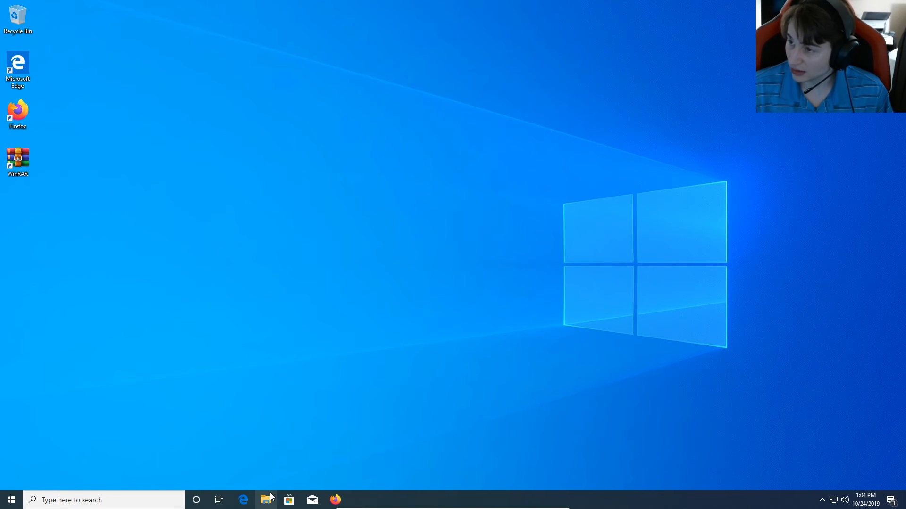
click(266, 500)
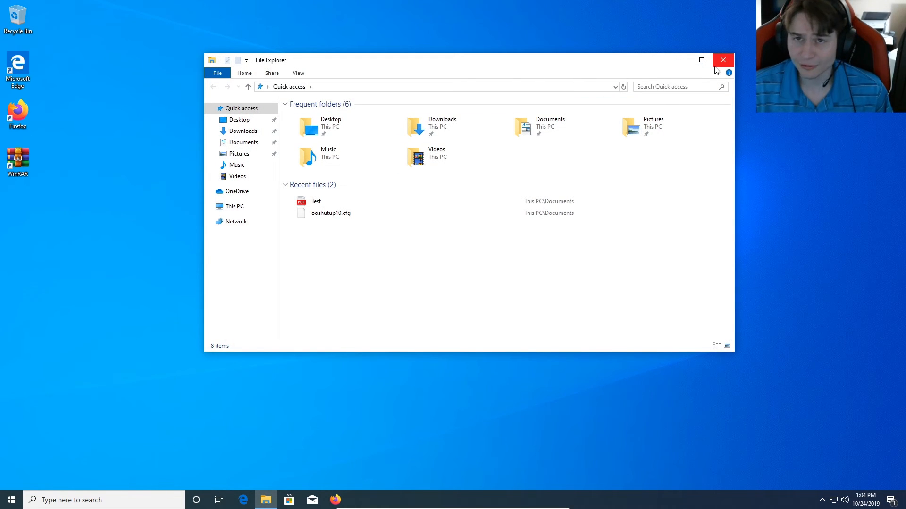